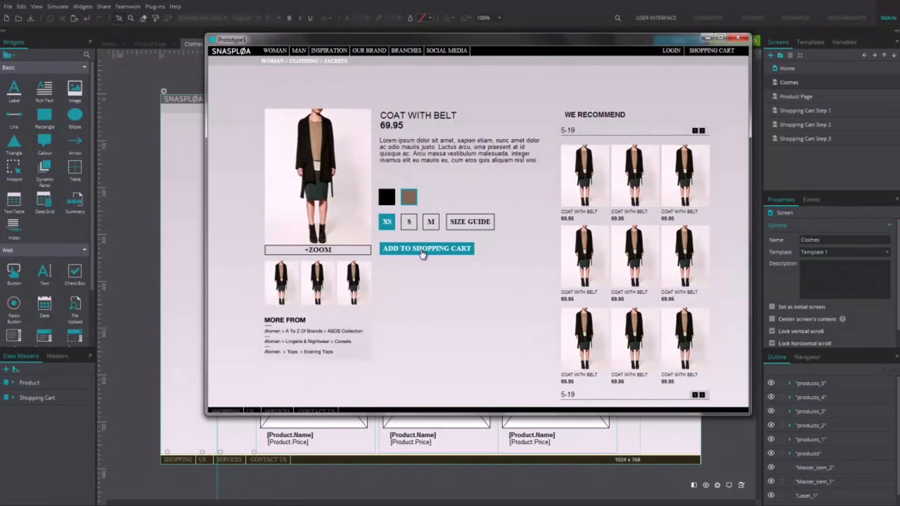
Step: Add the two coats to the cart in the simulation and check the Shopping Cart dropdown
{"action": "left_click", "coordinate": [426, 248]}
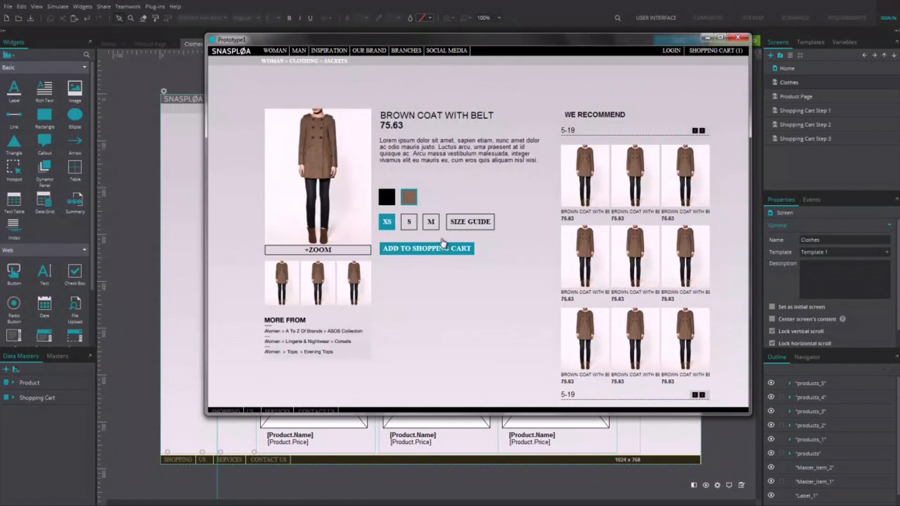
{"action": "left_click", "coordinate": [425, 248]}
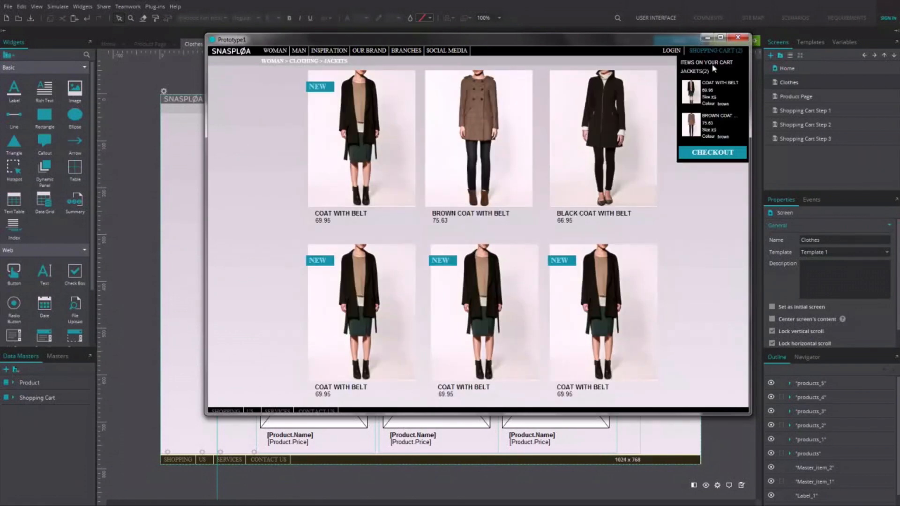
{"action": "left_click", "coordinate": [711, 151]}
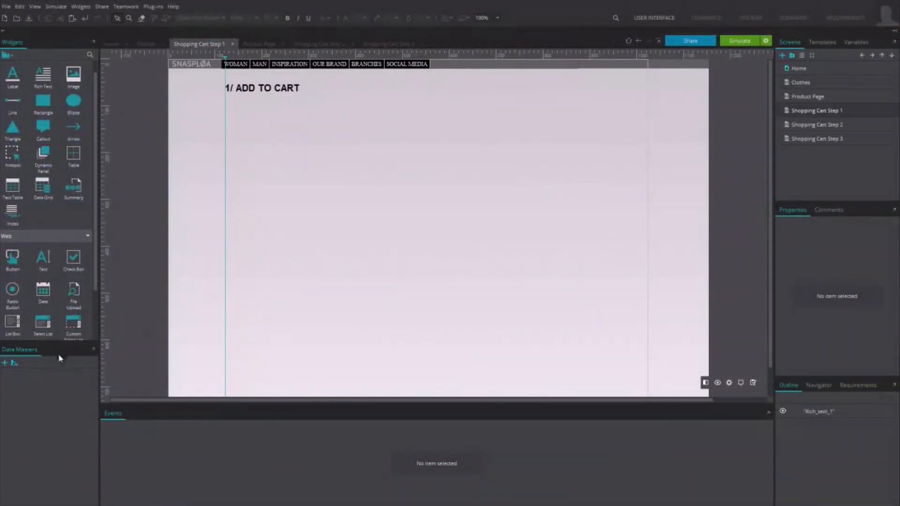
Step: Create the 'products' data master with name, price, description, photo fields and two records
{"action": "left_click", "coordinate": [6, 363]}
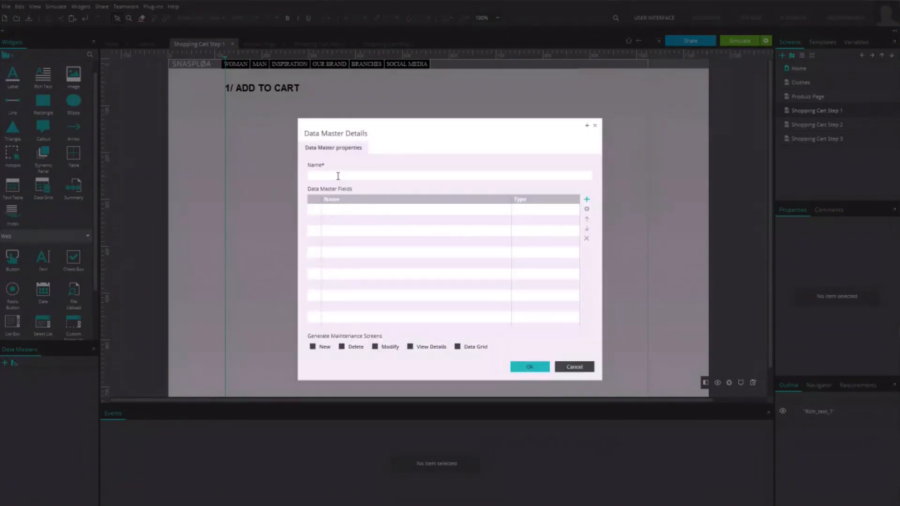
{"action": "type", "text": "products"}
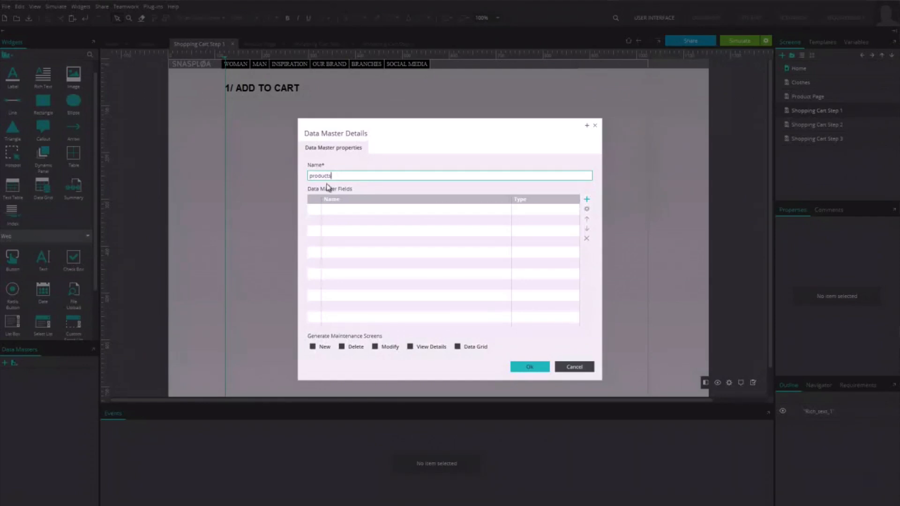
{"action": "left_click", "coordinate": [586, 198]}
{"action": "type", "text": "descrip"}
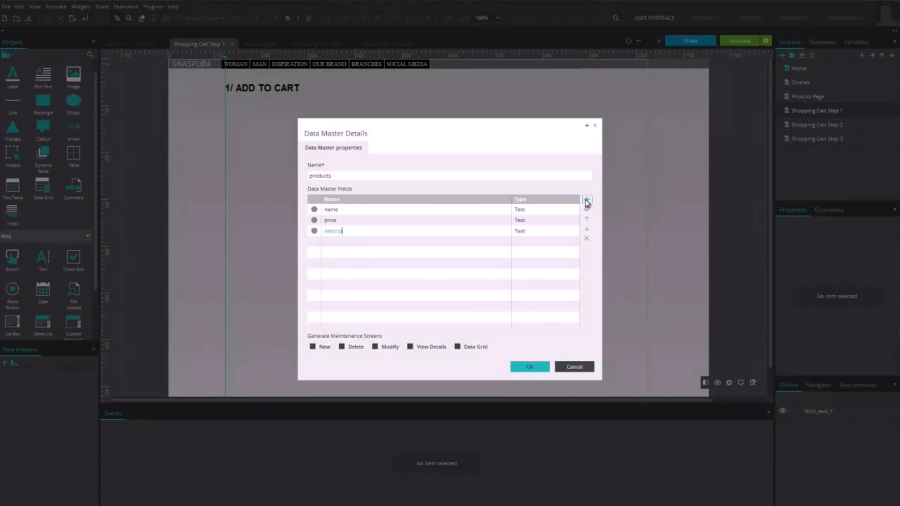
{"action": "left_click", "coordinate": [587, 199]}
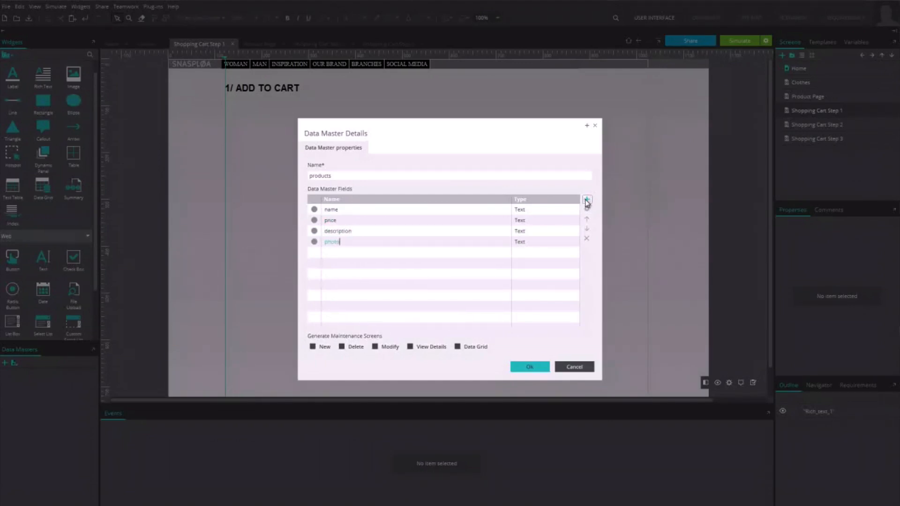
{"action": "left_click", "coordinate": [528, 367]}
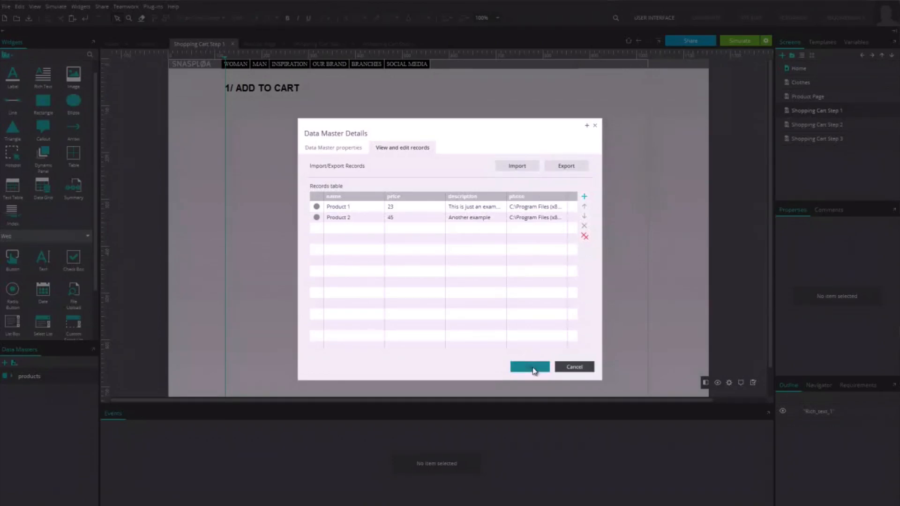
{"action": "left_click", "coordinate": [528, 367]}
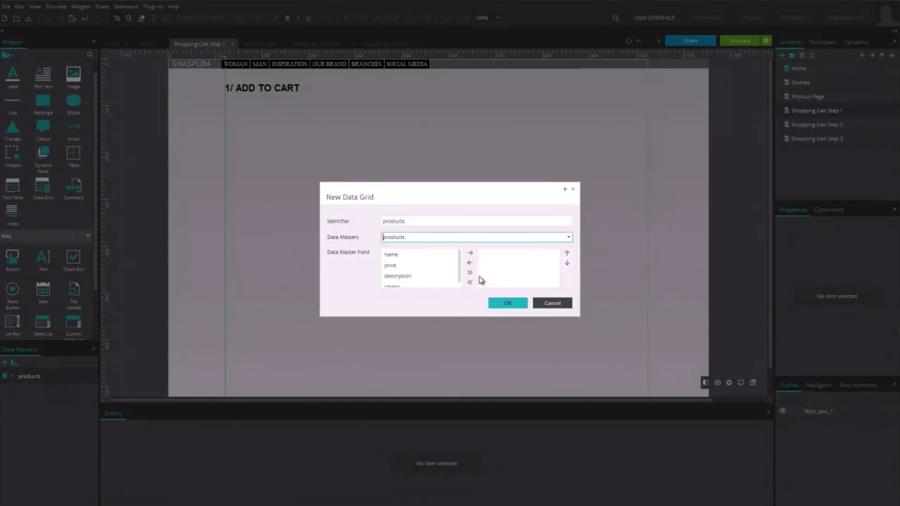
Step: Bind the data grid to all products fields and add an Add to cart button in the row
{"action": "left_click", "coordinate": [507, 303]}
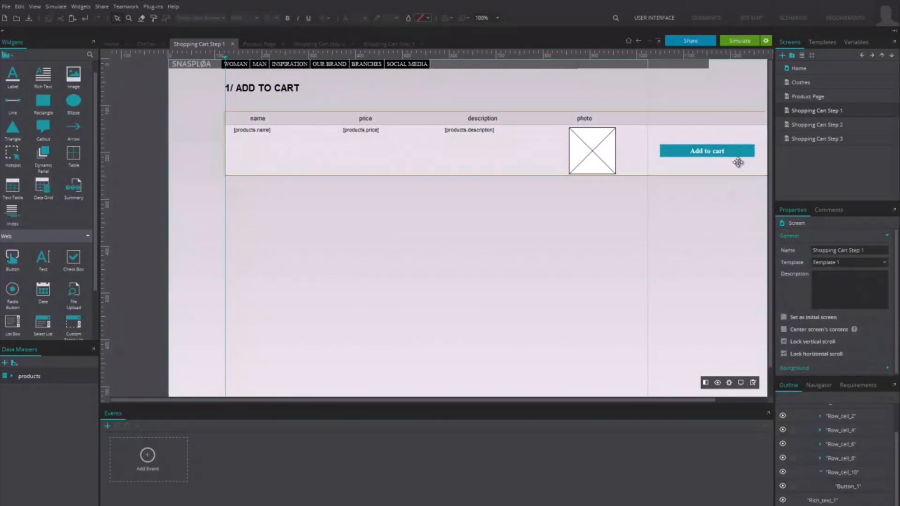
{"action": "left_click", "coordinate": [707, 150]}
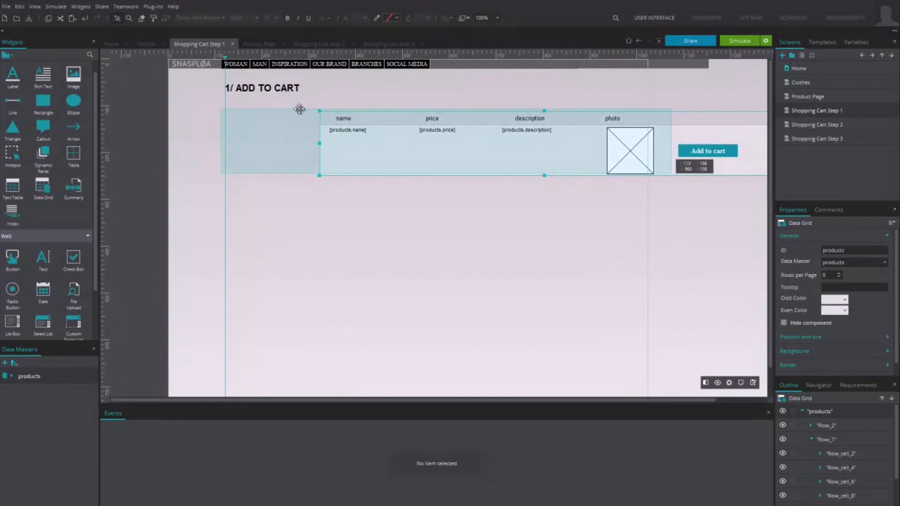
{"action": "left_click", "coordinate": [708, 150]}
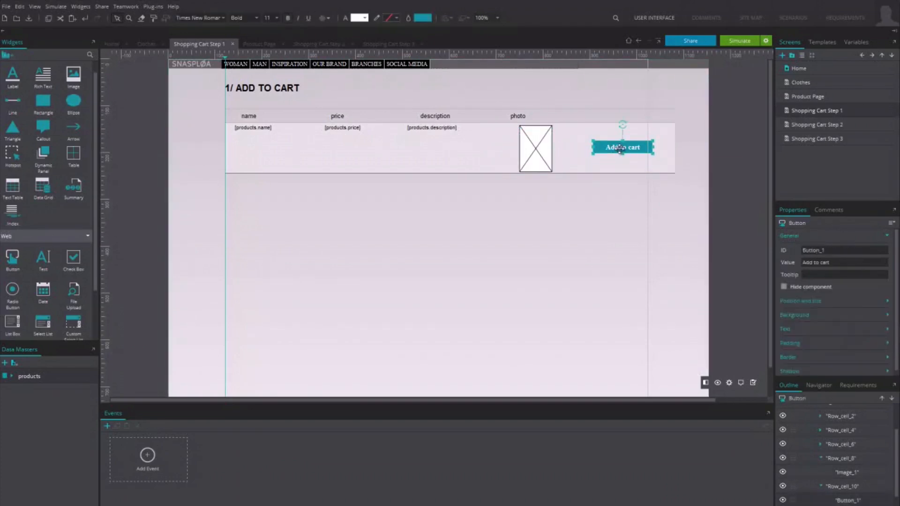
Step: Add an On Click Set Value event on Add to cart targeting a new 'products' variable
{"action": "left_click", "coordinate": [147, 453]}
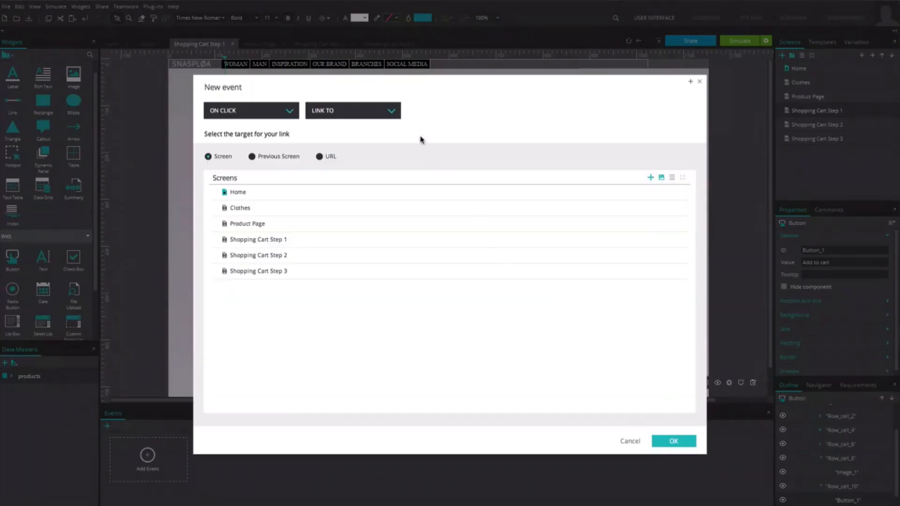
{"action": "left_click", "coordinate": [352, 110]}
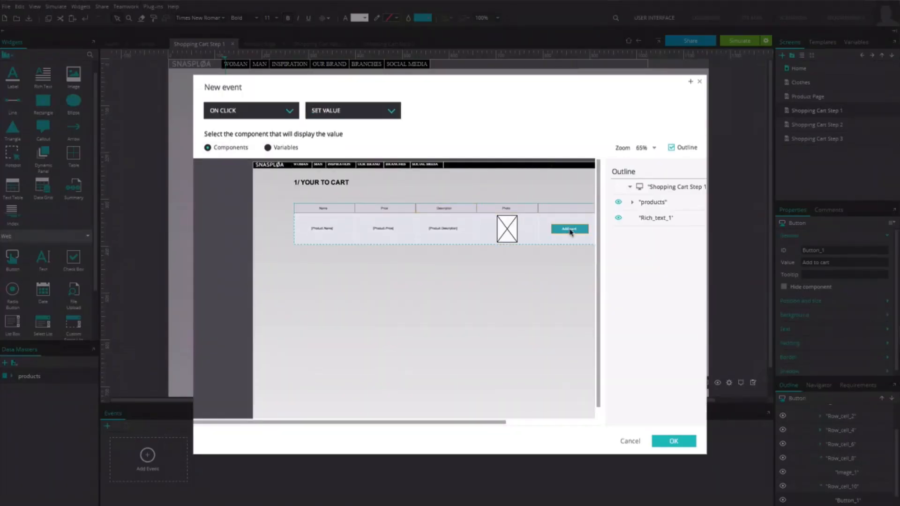
{"action": "left_click", "coordinate": [267, 148]}
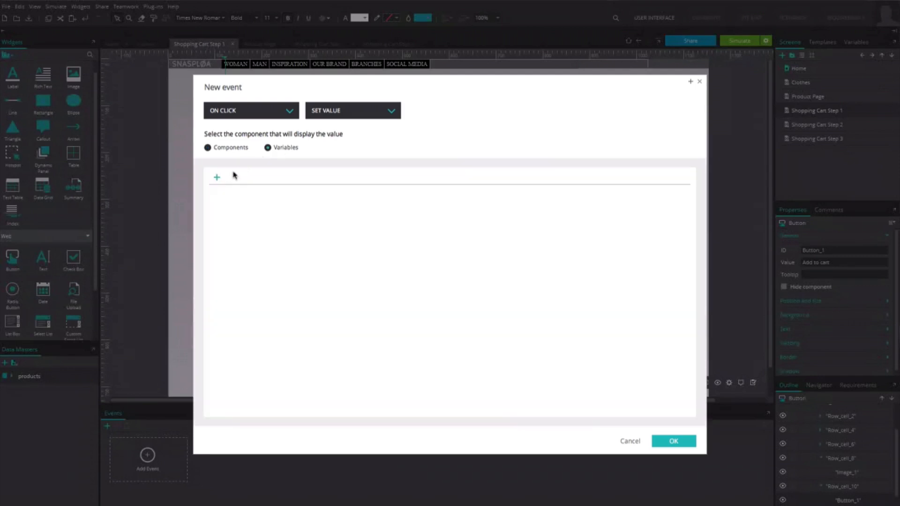
{"action": "left_click", "coordinate": [217, 177]}
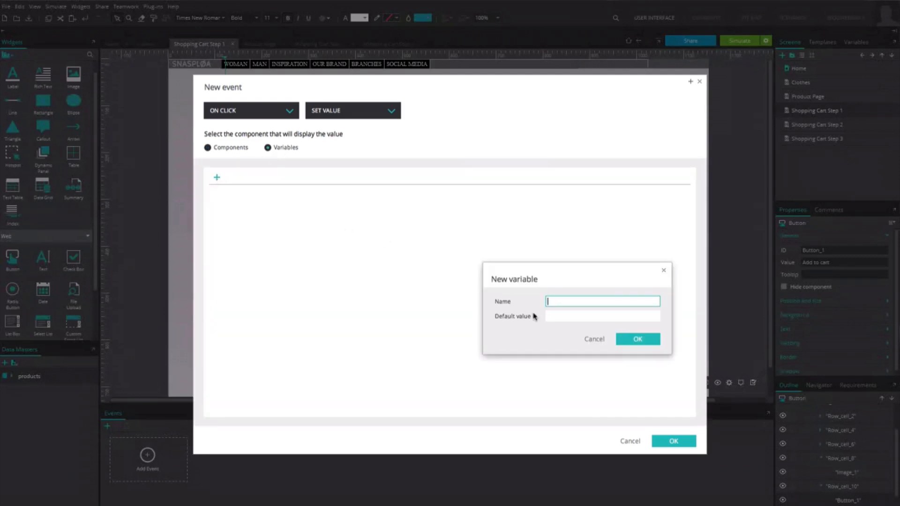
{"action": "type", "text": "products"}
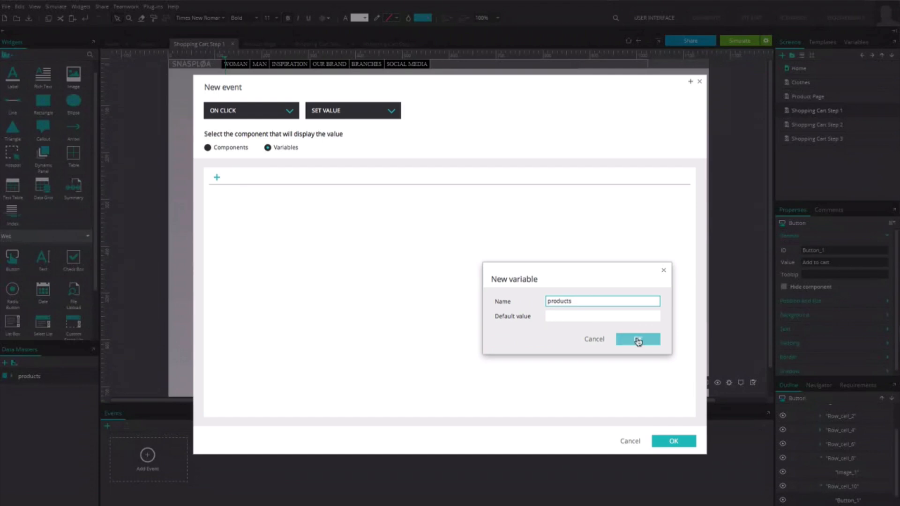
{"action": "left_click", "coordinate": [637, 339]}
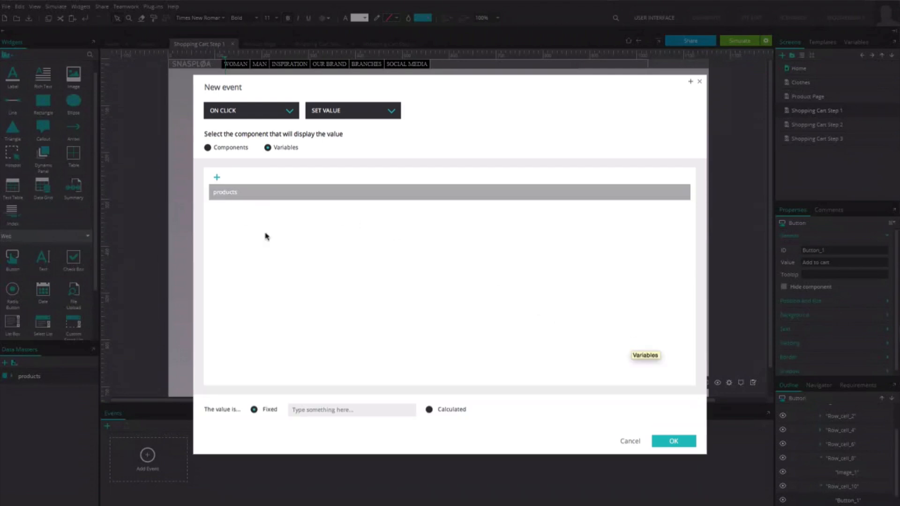
{"action": "left_click", "coordinate": [429, 410]}
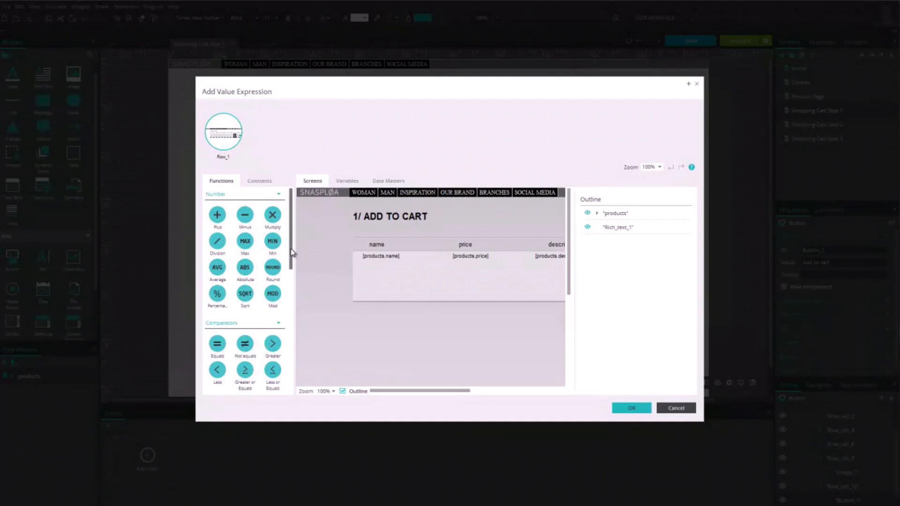
{"action": "mouse_move", "coordinate": [292, 257]}
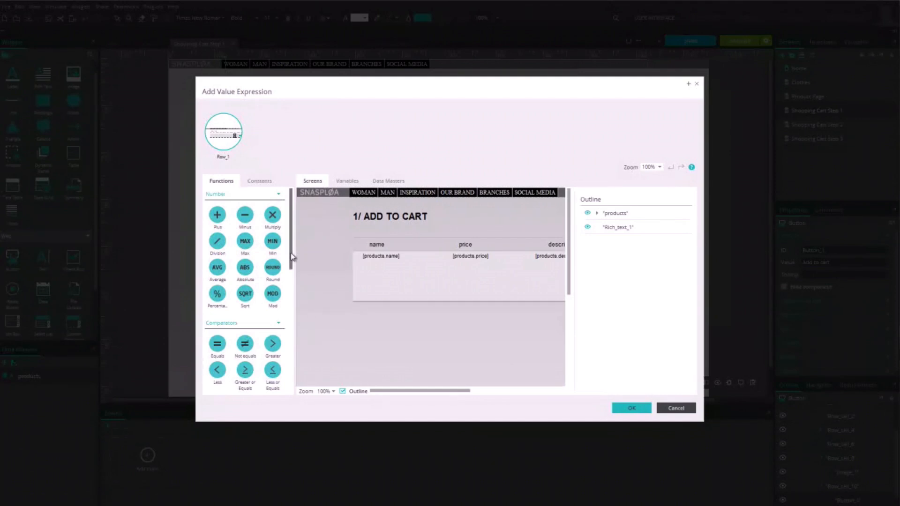
Step: Build the expression adding the clicked grid row to the products variable
{"action": "scroll", "scroll_direction": "down", "scroll_amount": 3}
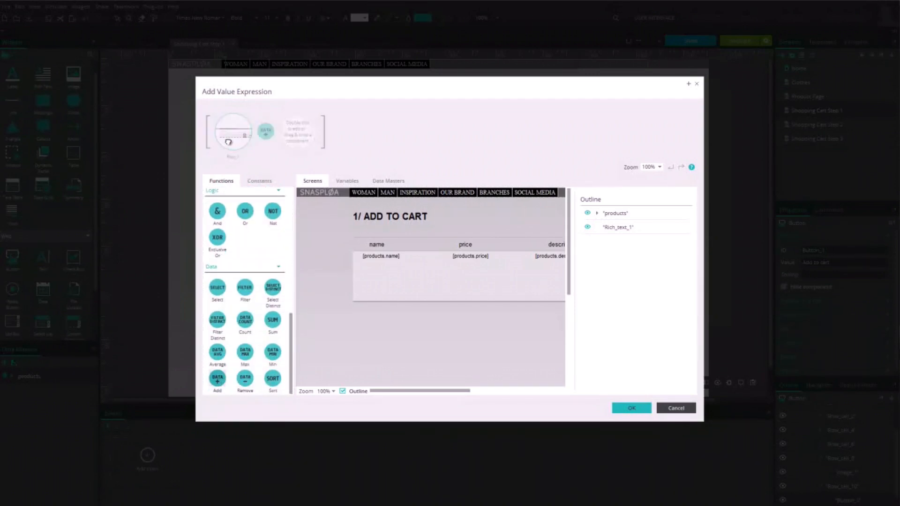
{"action": "left_click", "coordinate": [347, 180]}
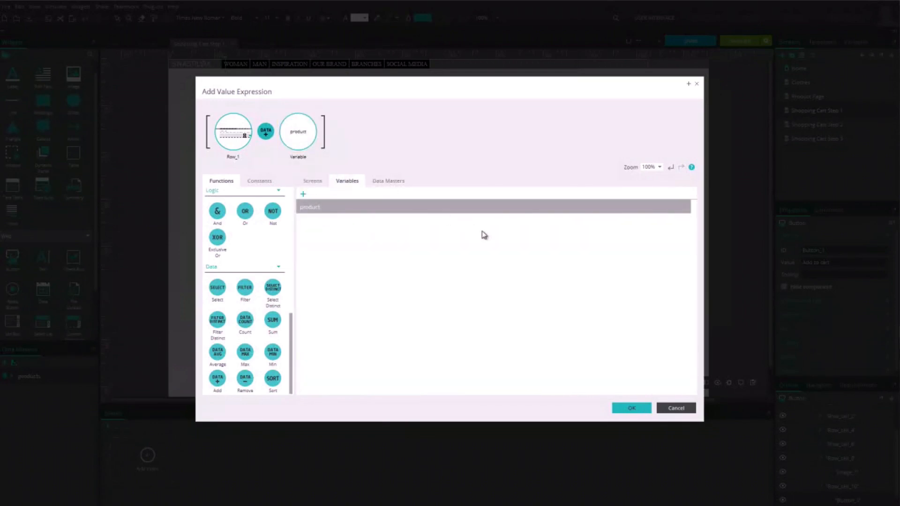
{"action": "mouse_move", "coordinate": [621, 381]}
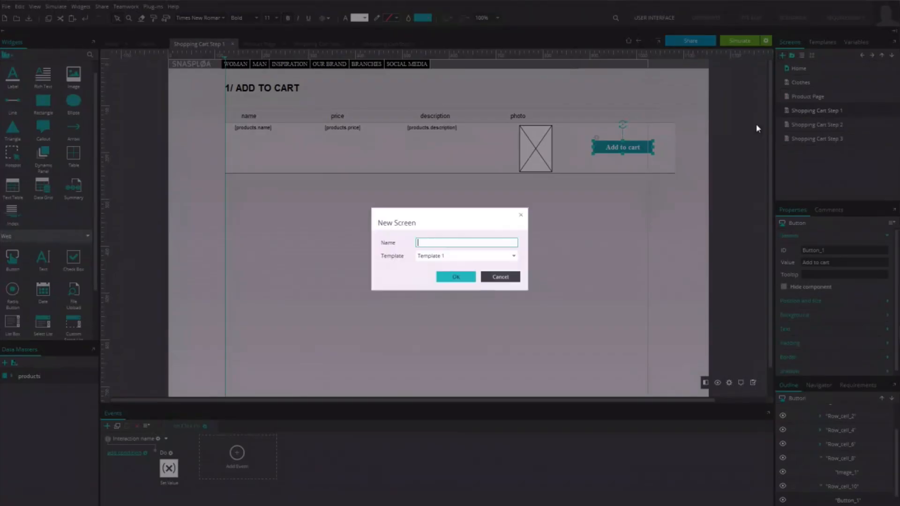
Step: Create the 'selected products' screen for the cart contents
{"action": "type", "text": "selected products"}
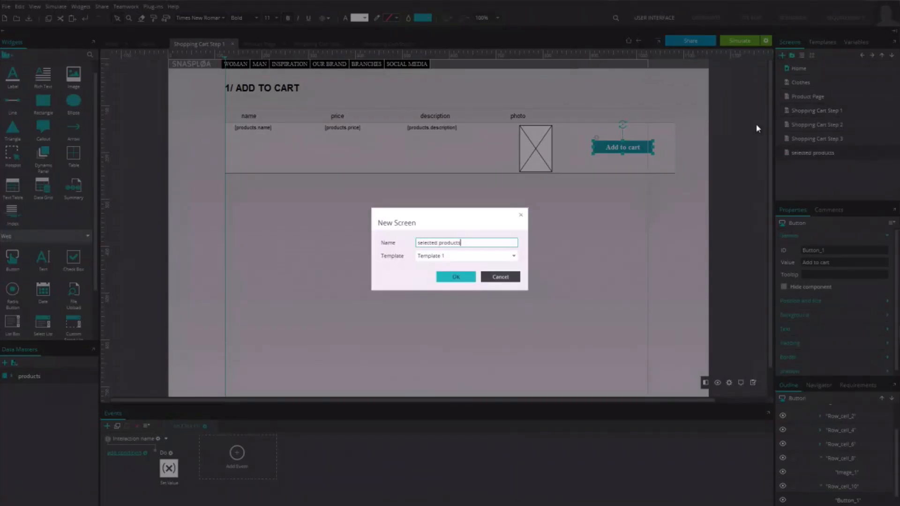
{"action": "left_click", "coordinate": [456, 277]}
{"action": "type", "text": "prod"}
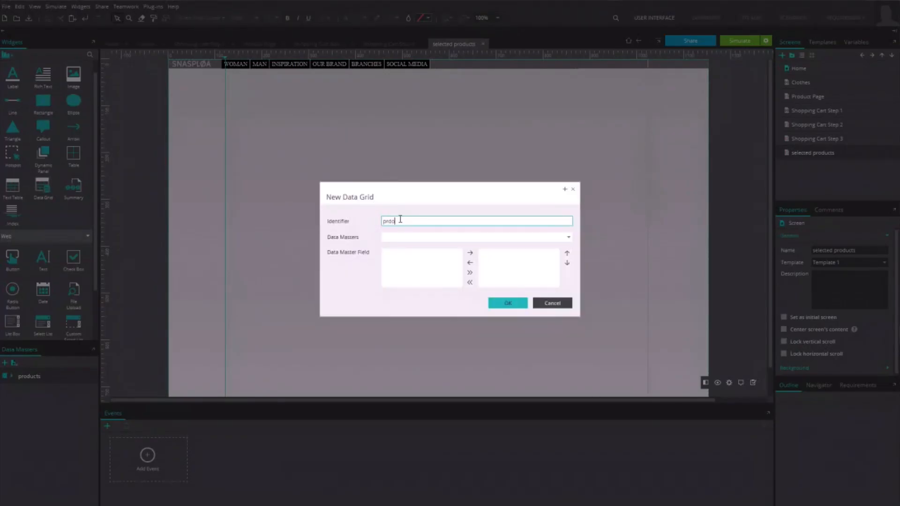
{"action": "left_click", "coordinate": [474, 238]}
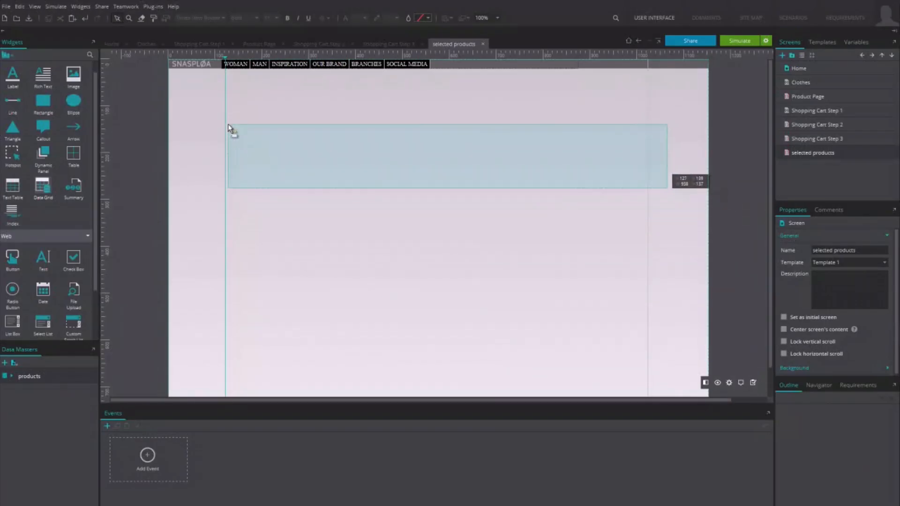
Step: Add an On Page Load Set Value event giving the products table a calculated expression
{"action": "left_click", "coordinate": [147, 459]}
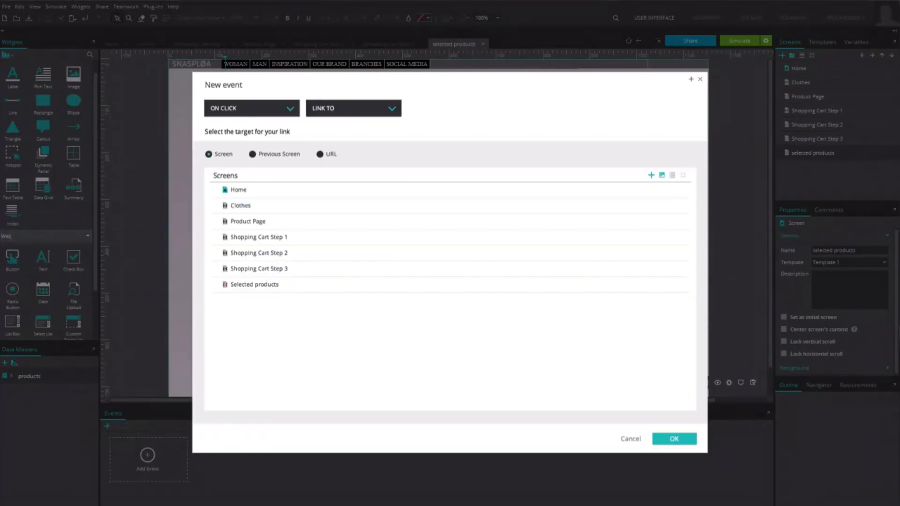
{"action": "mouse_move", "coordinate": [319, 153]}
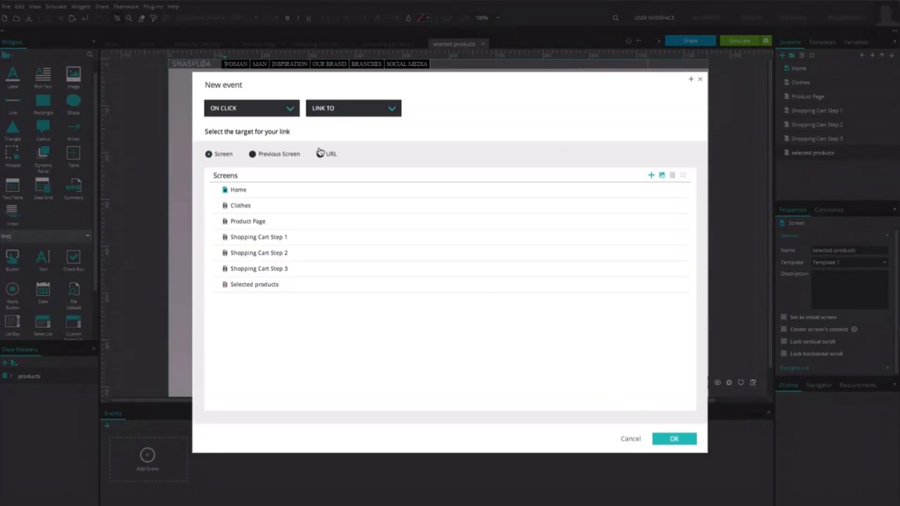
{"action": "left_click", "coordinate": [251, 107]}
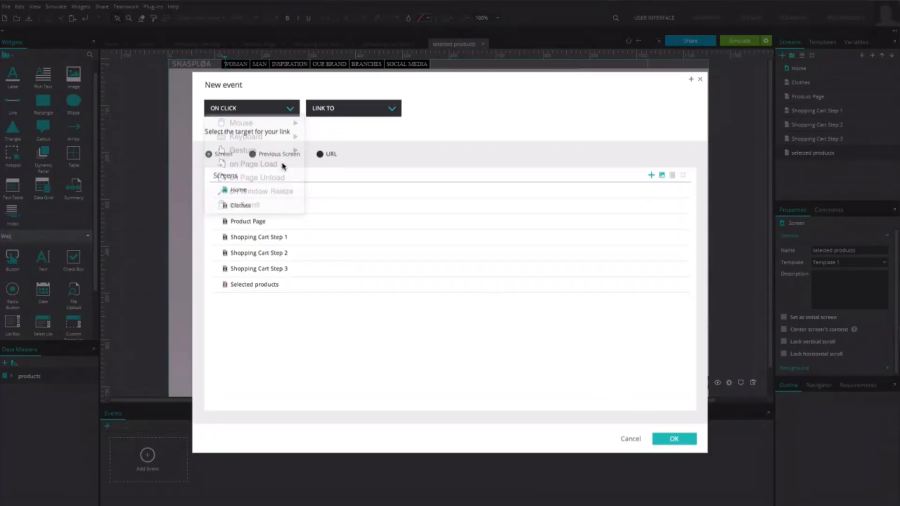
{"action": "left_click", "coordinate": [252, 164]}
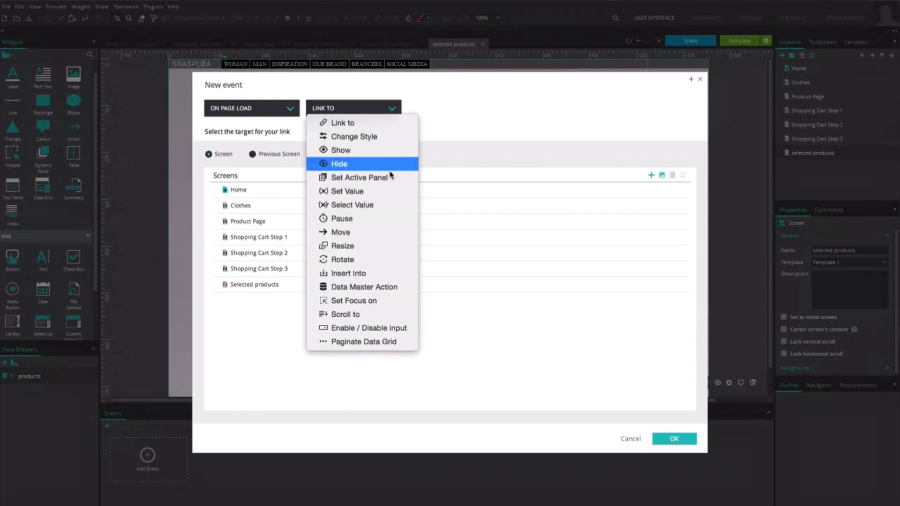
{"action": "left_click", "coordinate": [347, 191]}
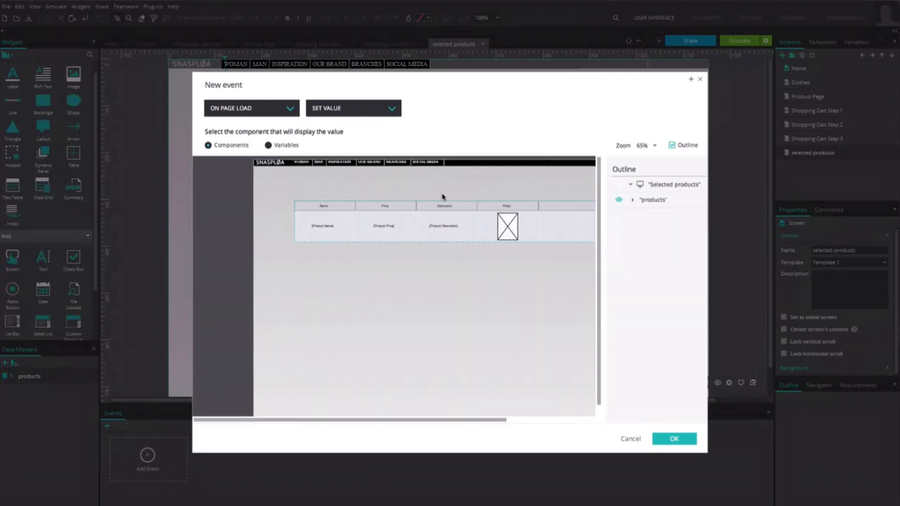
{"action": "left_click", "coordinate": [652, 200]}
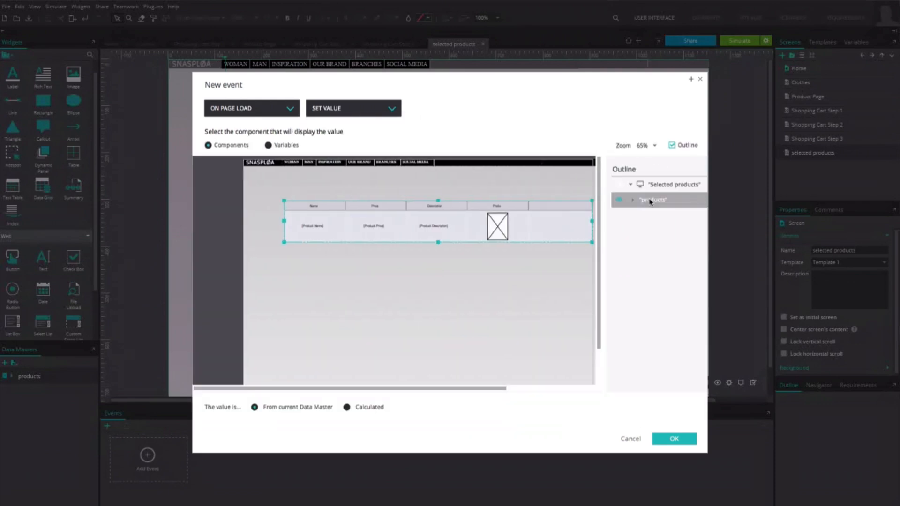
{"action": "left_click", "coordinate": [347, 407]}
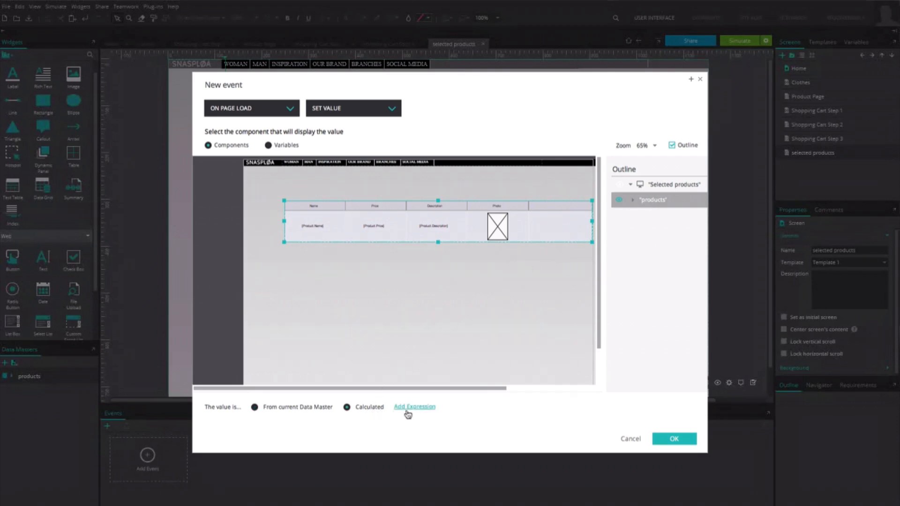
{"action": "left_click", "coordinate": [415, 407]}
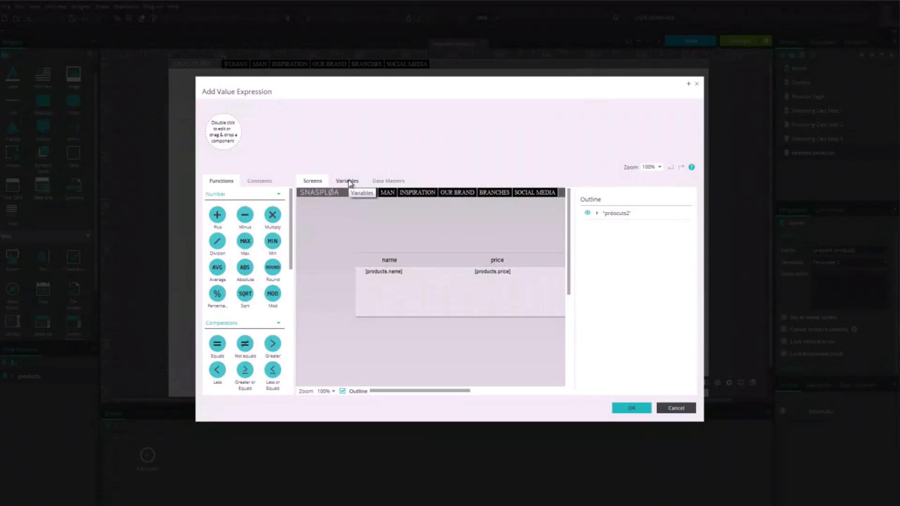
{"action": "left_click", "coordinate": [347, 181]}
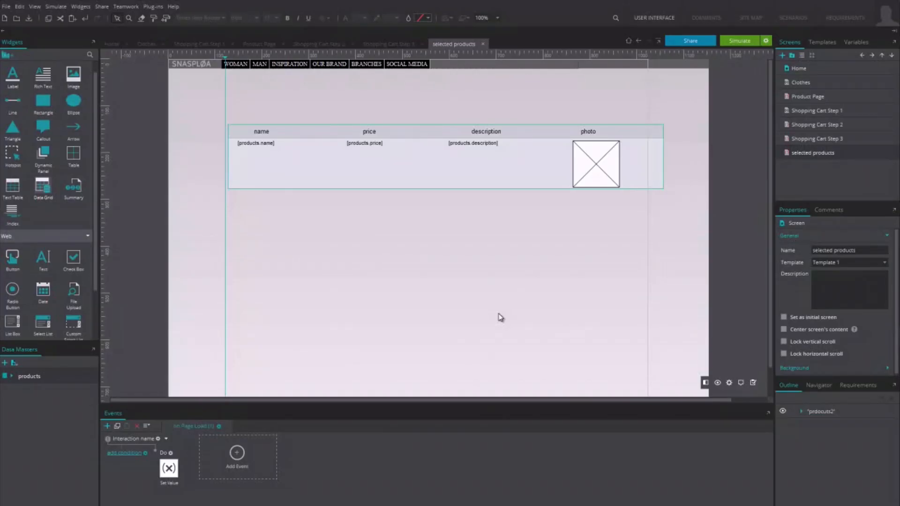
{"action": "mouse_move", "coordinate": [499, 323]}
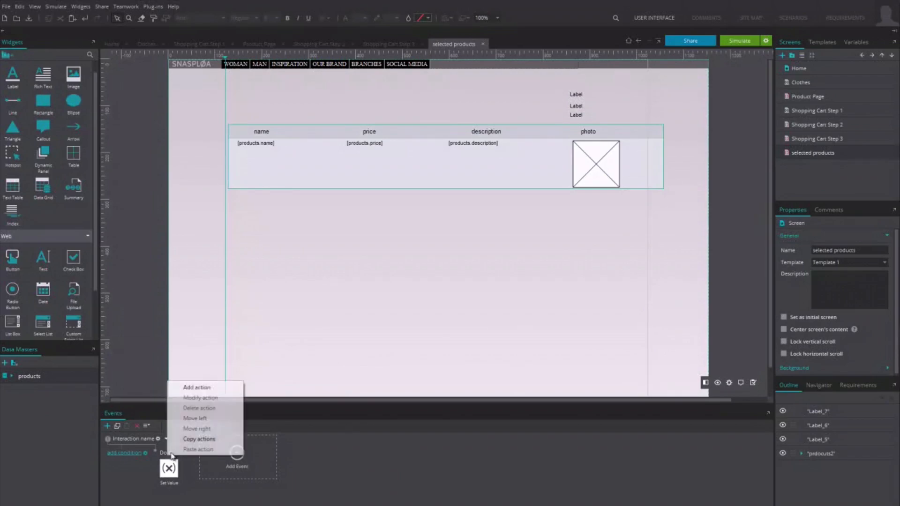
Step: Add a second page-load Set Value action targeting Label_5
{"action": "left_click", "coordinate": [196, 387]}
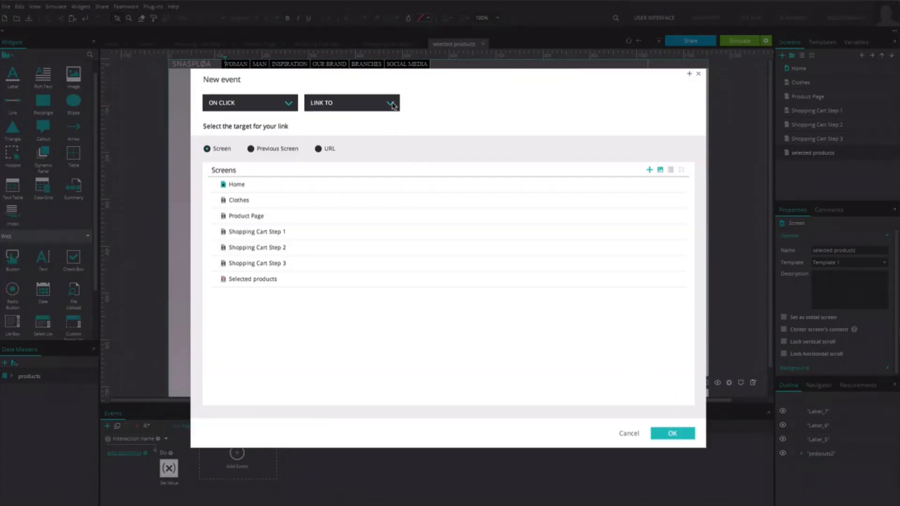
{"action": "left_click", "coordinate": [351, 102]}
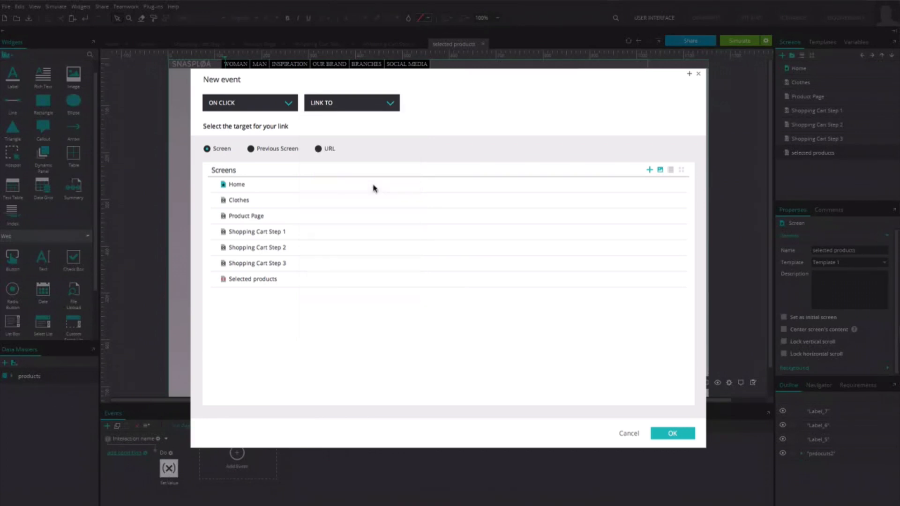
{"action": "left_click", "coordinate": [352, 103]}
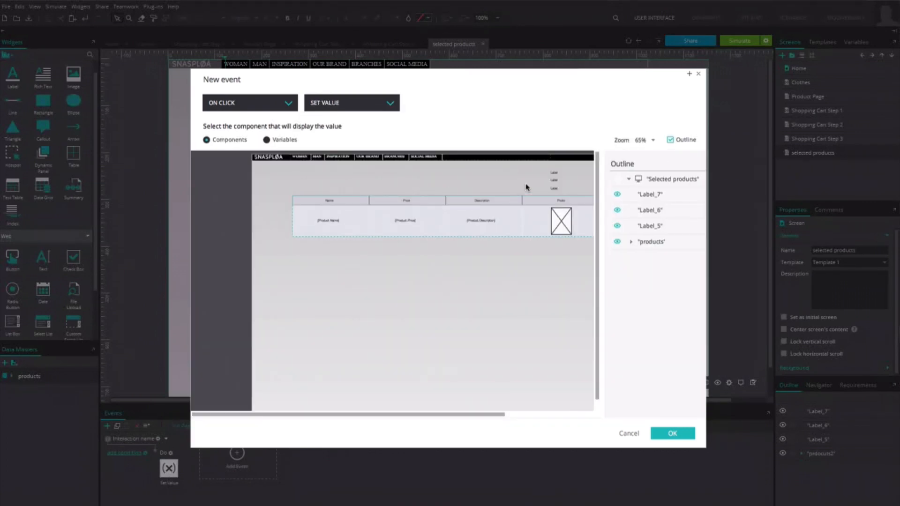
{"action": "left_click", "coordinate": [648, 226]}
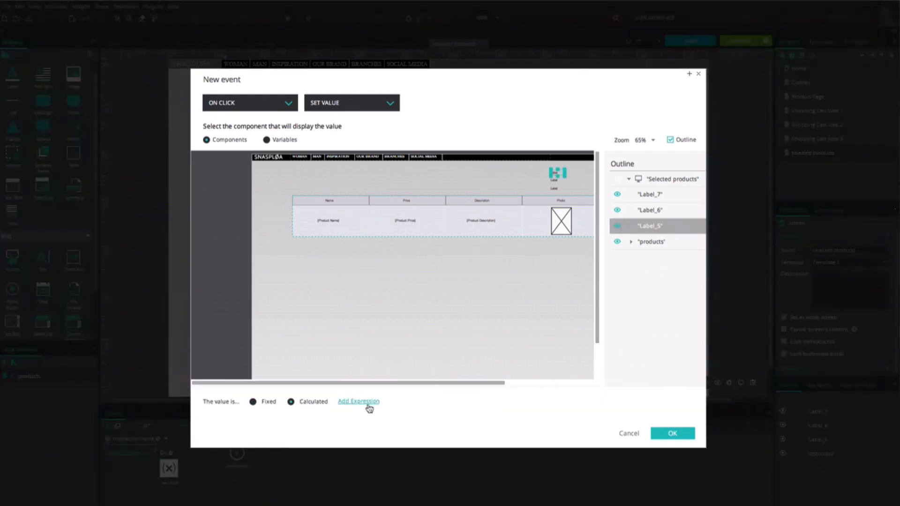
{"action": "left_click", "coordinate": [358, 401]}
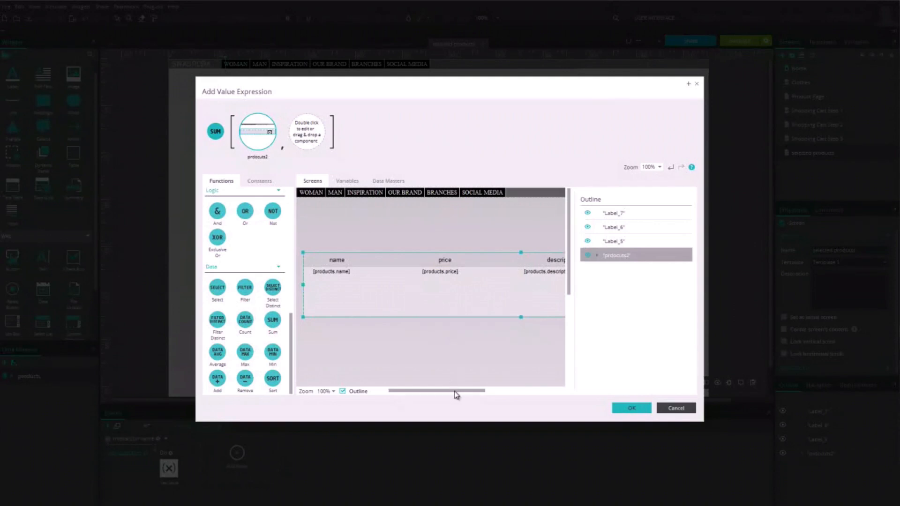
Step: Give Label_5 a SUM expression over the products data master price field
{"action": "left_click", "coordinate": [388, 181]}
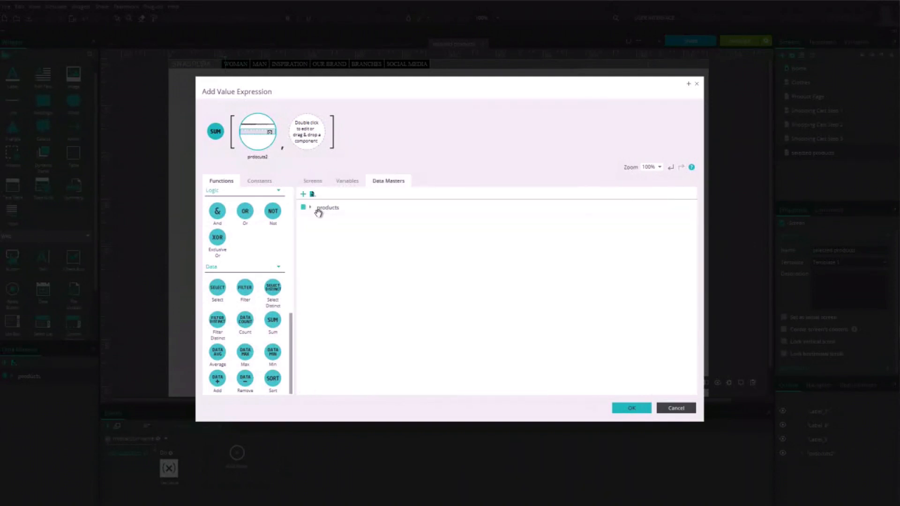
{"action": "left_click", "coordinate": [310, 207]}
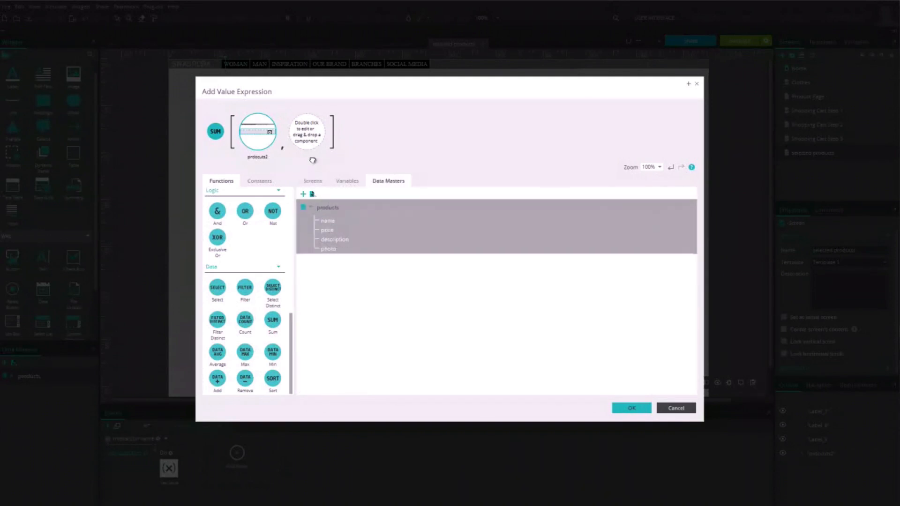
{"action": "left_click", "coordinate": [631, 407]}
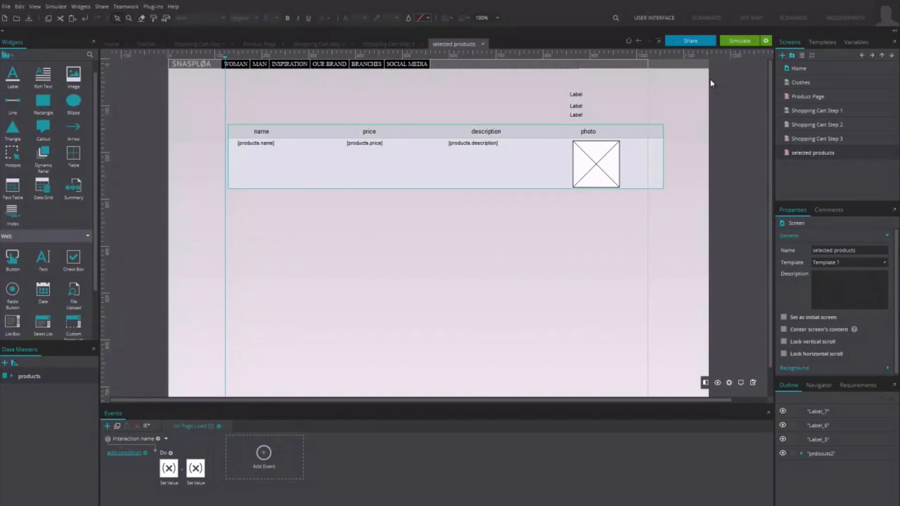
{"action": "mouse_move", "coordinate": [736, 89]}
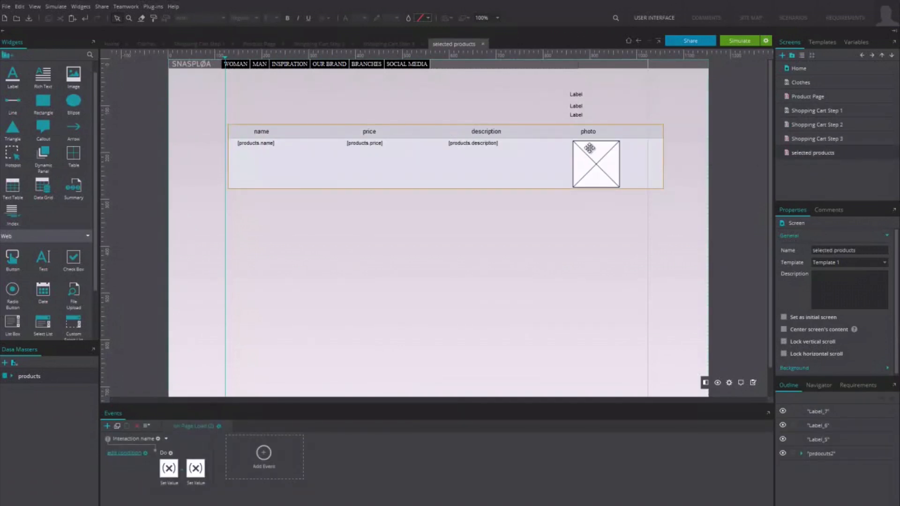
{"action": "mouse_move", "coordinate": [579, 106]}
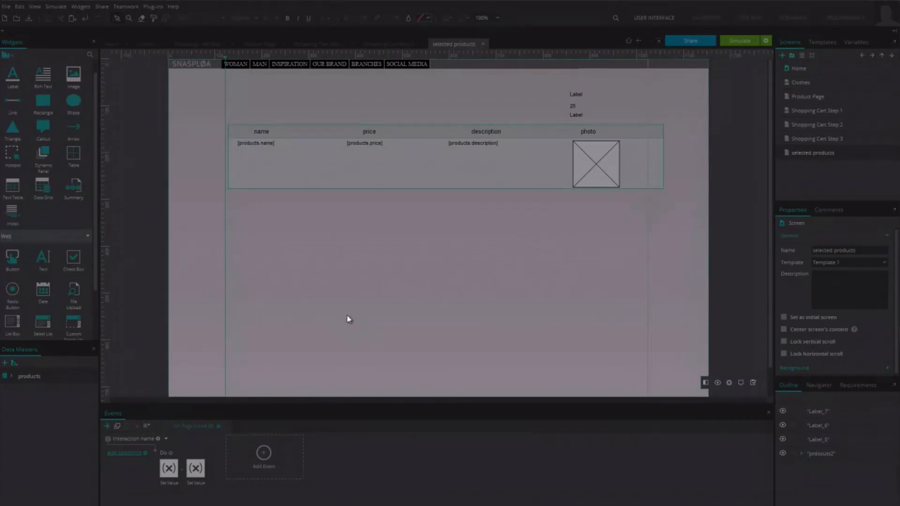
Step: Add another page-load Set Value action giving Label_7 a calculated expression
{"action": "left_click", "coordinate": [263, 456]}
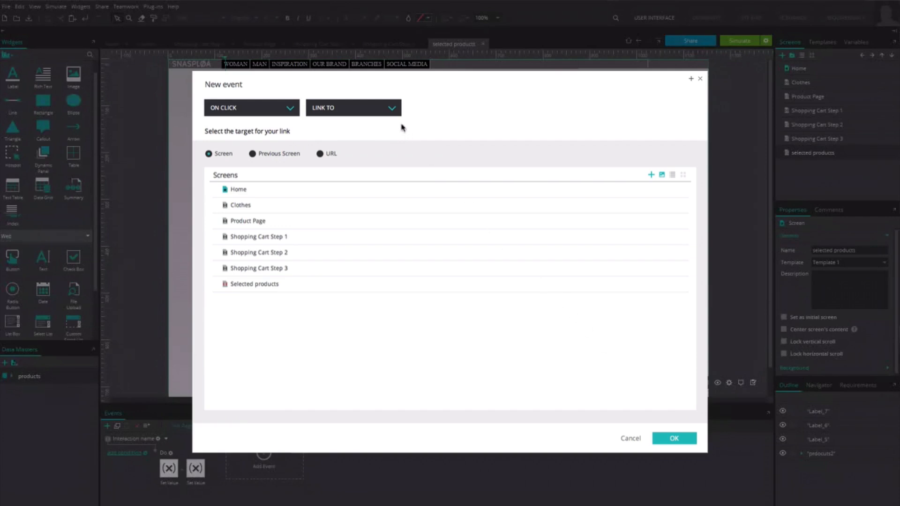
{"action": "left_click", "coordinate": [354, 107]}
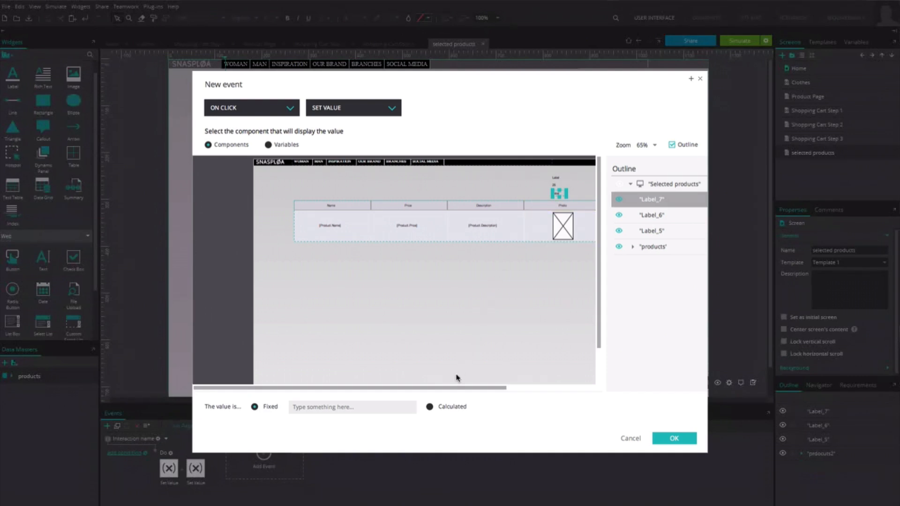
{"action": "left_click", "coordinate": [430, 406]}
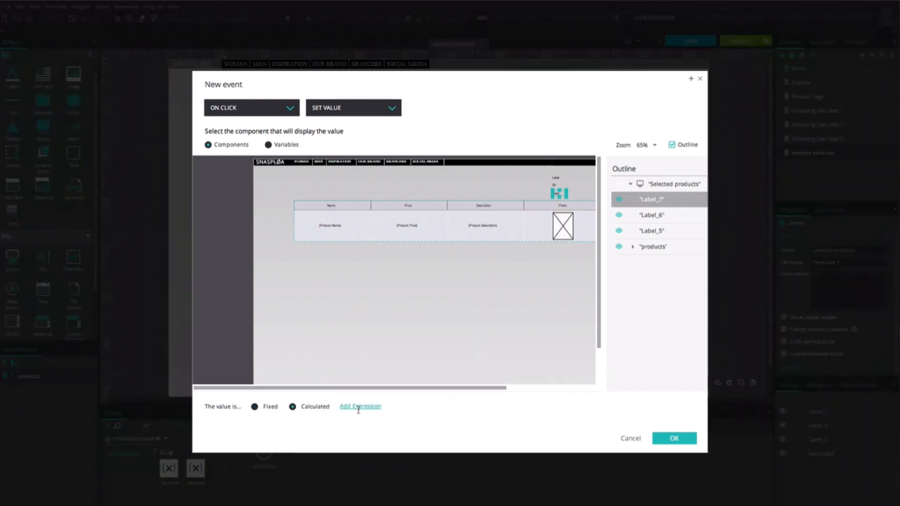
{"action": "left_click", "coordinate": [359, 405]}
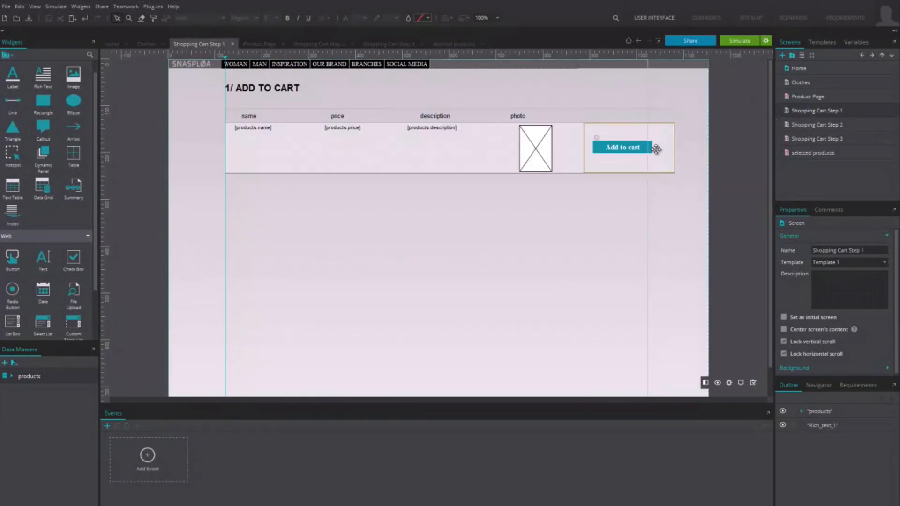
Step: Review the Add to cart button's events and run the simulation
{"action": "left_click", "coordinate": [622, 147]}
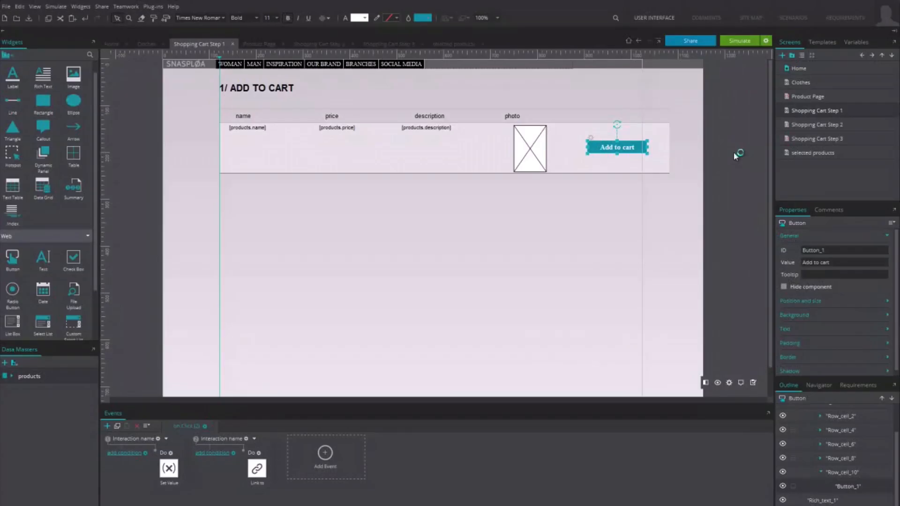
{"action": "left_click", "coordinate": [740, 41]}
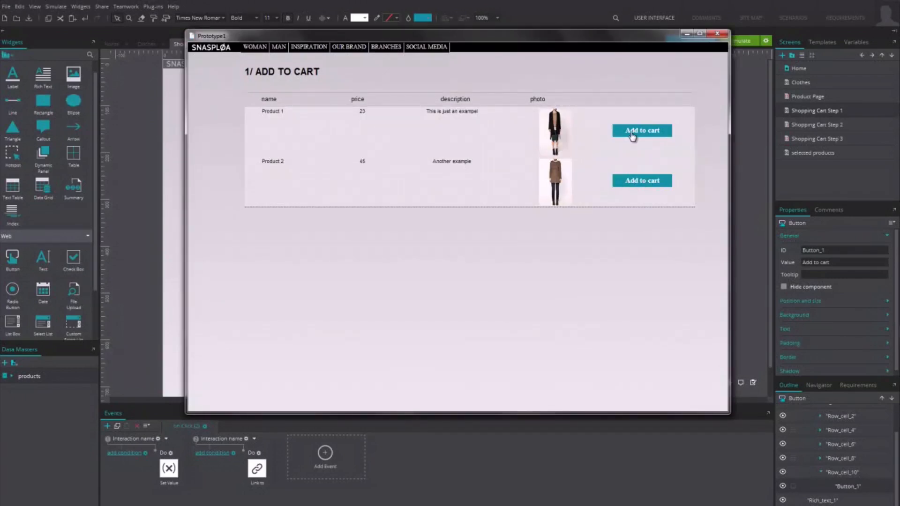
Step: Add the products to the cart to reach the selected products screen with 68, 25 and 85
{"action": "left_click", "coordinate": [641, 130]}
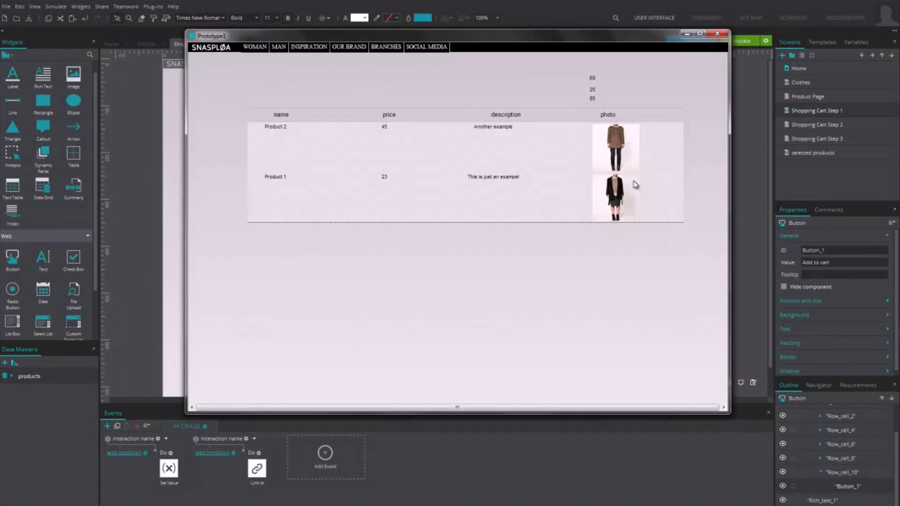
{"action": "mouse_move", "coordinate": [583, 100]}
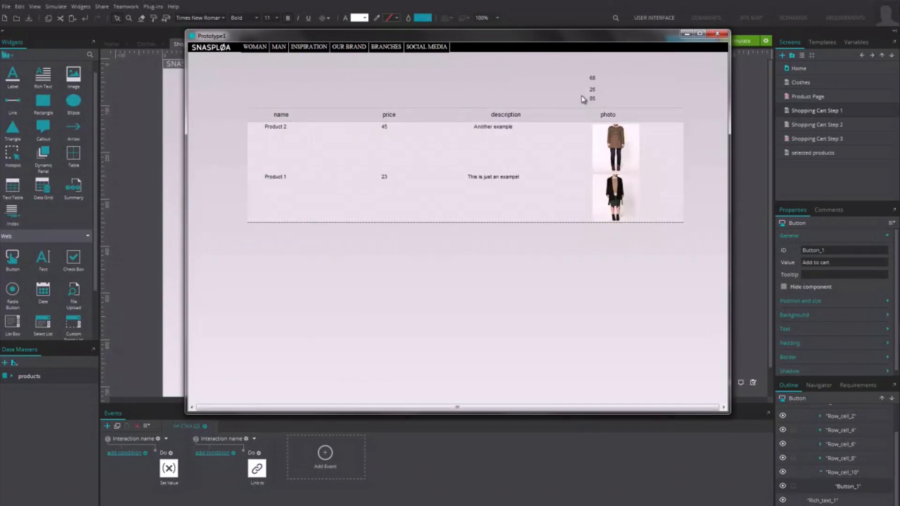